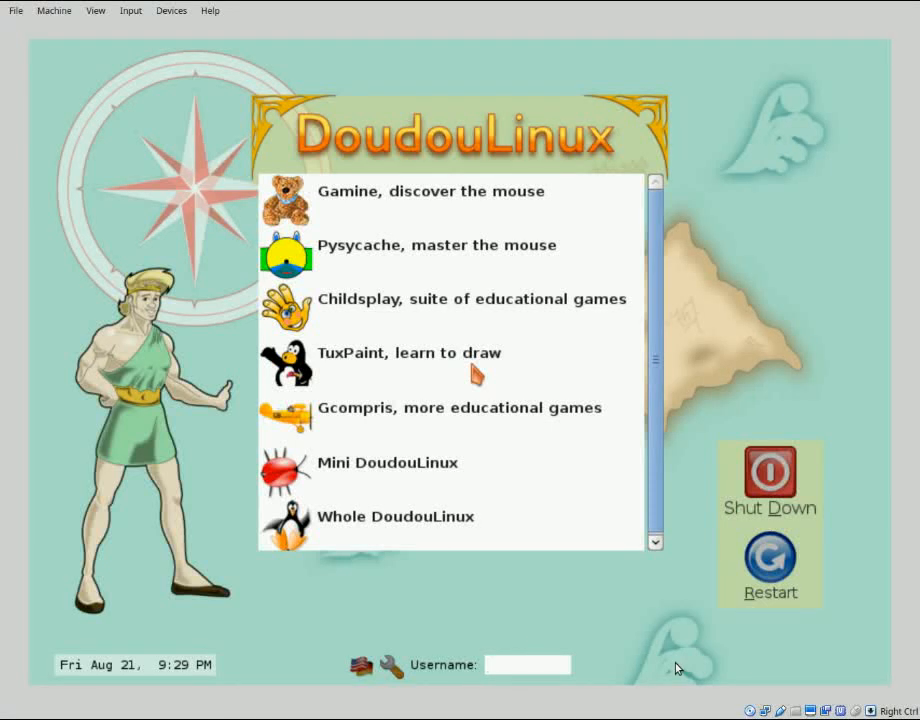
# Start the Childsplay educational games suite from its DoudouLinux menu entry and wait until it loads.
pyautogui.click(527, 664)
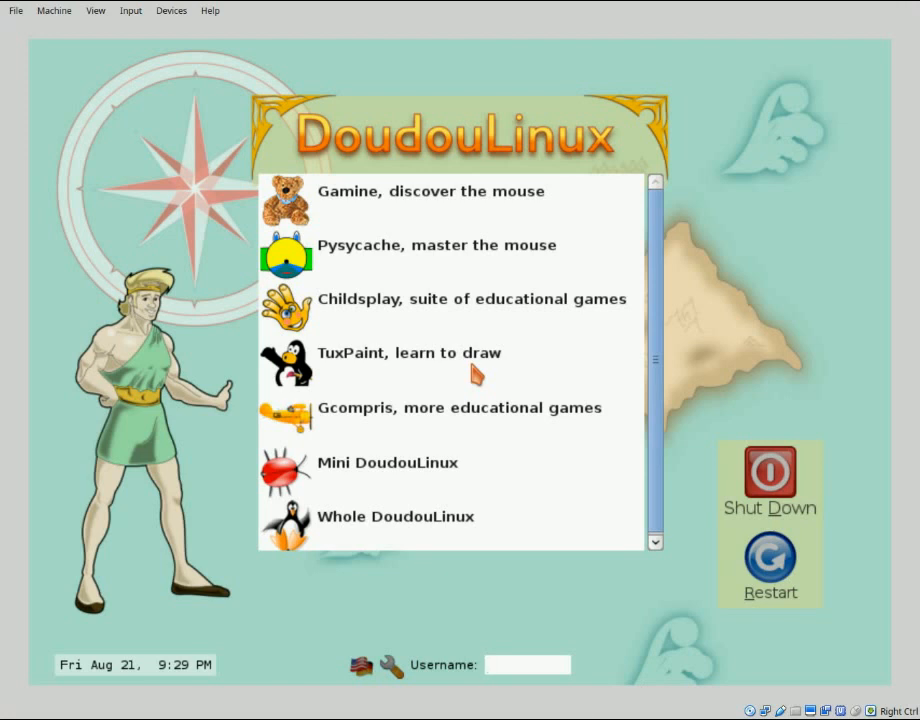
pyautogui.click(528, 664)
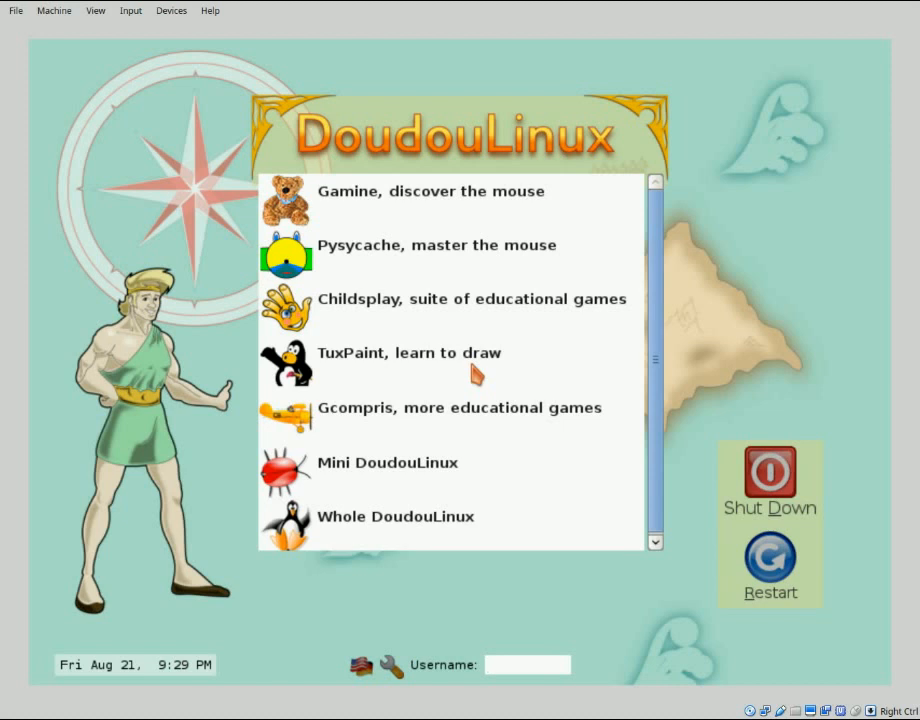
pyautogui.click(528, 664)
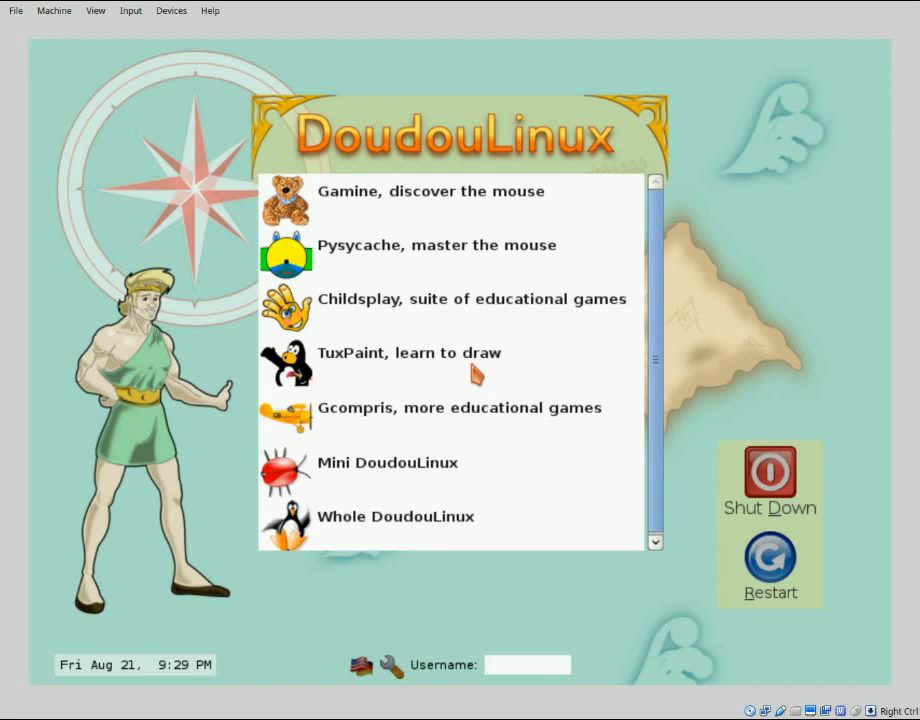
pyautogui.click(527, 664)
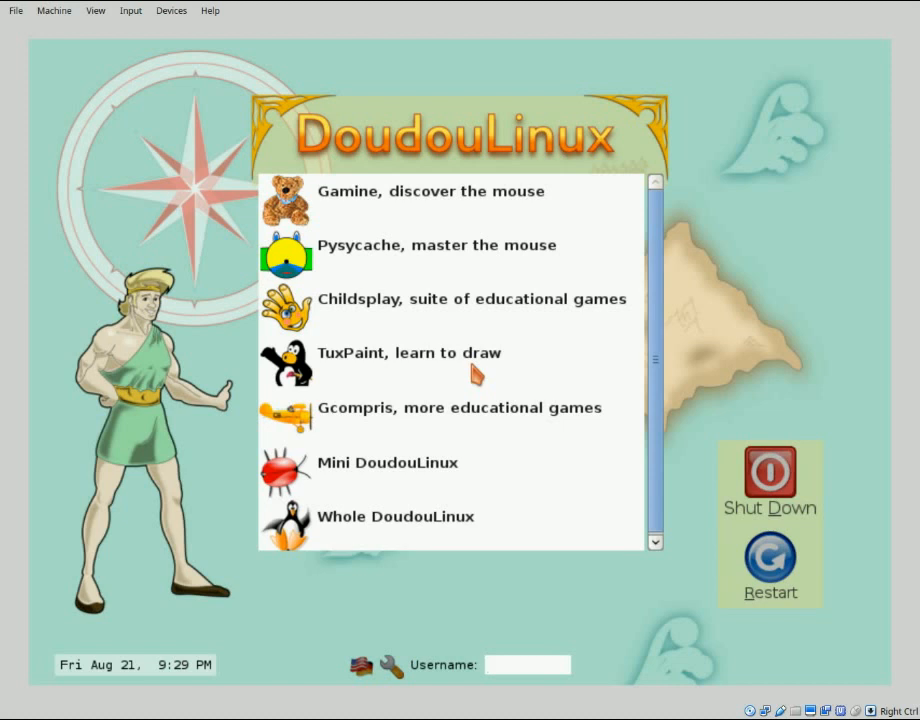
pyautogui.click(528, 664)
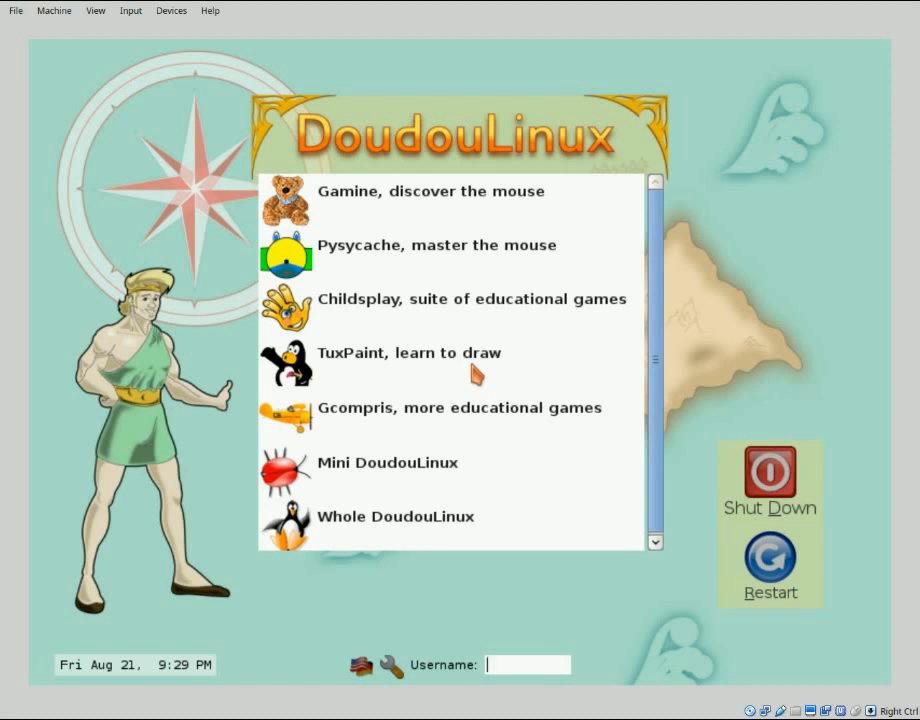
pyautogui.click(528, 664)
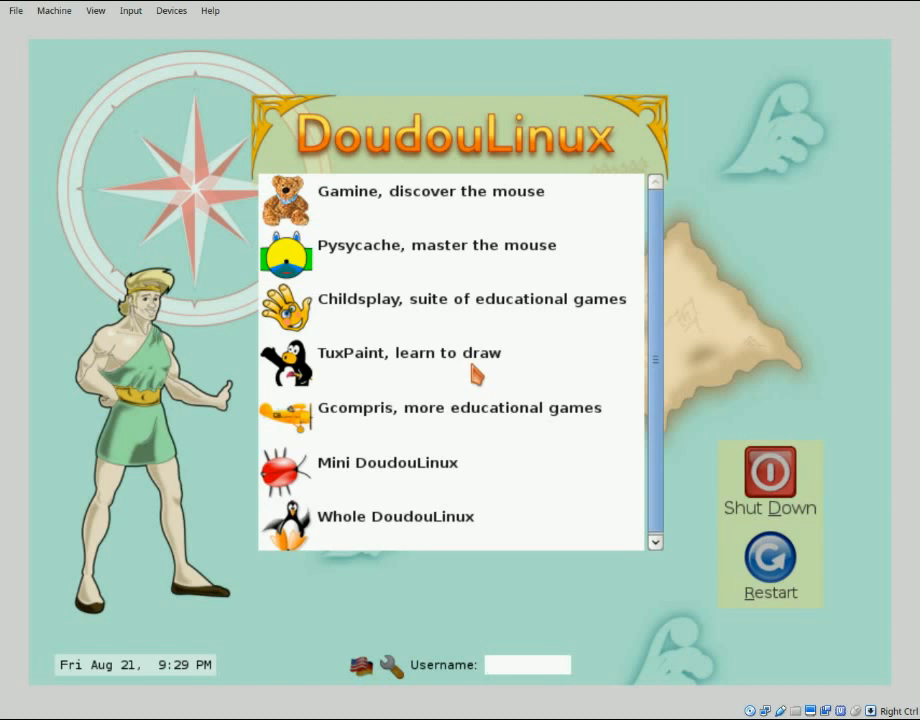
pyautogui.click(527, 664)
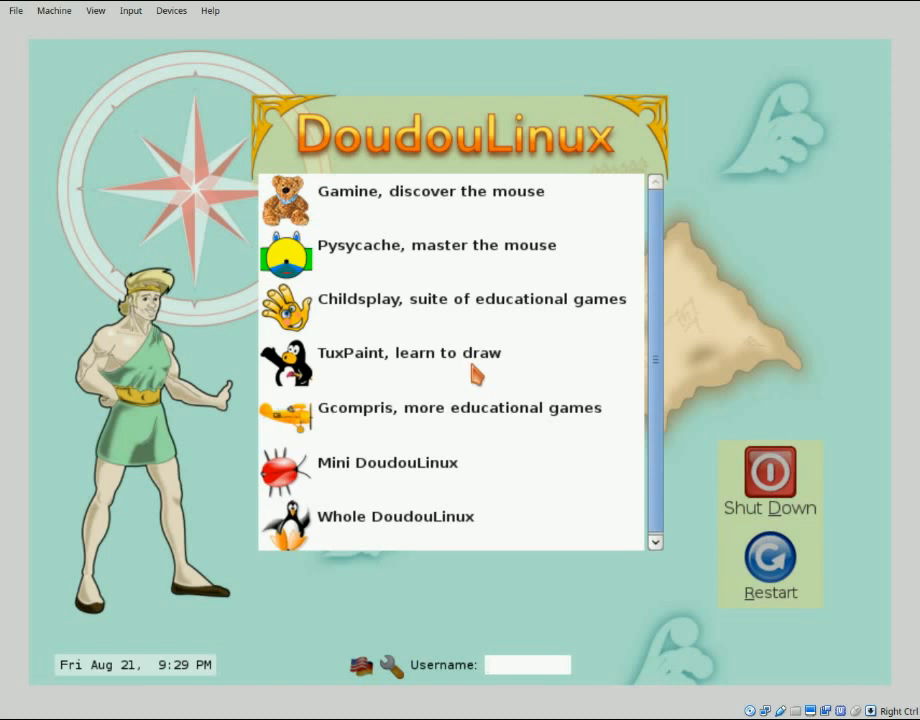
pyautogui.click(528, 664)
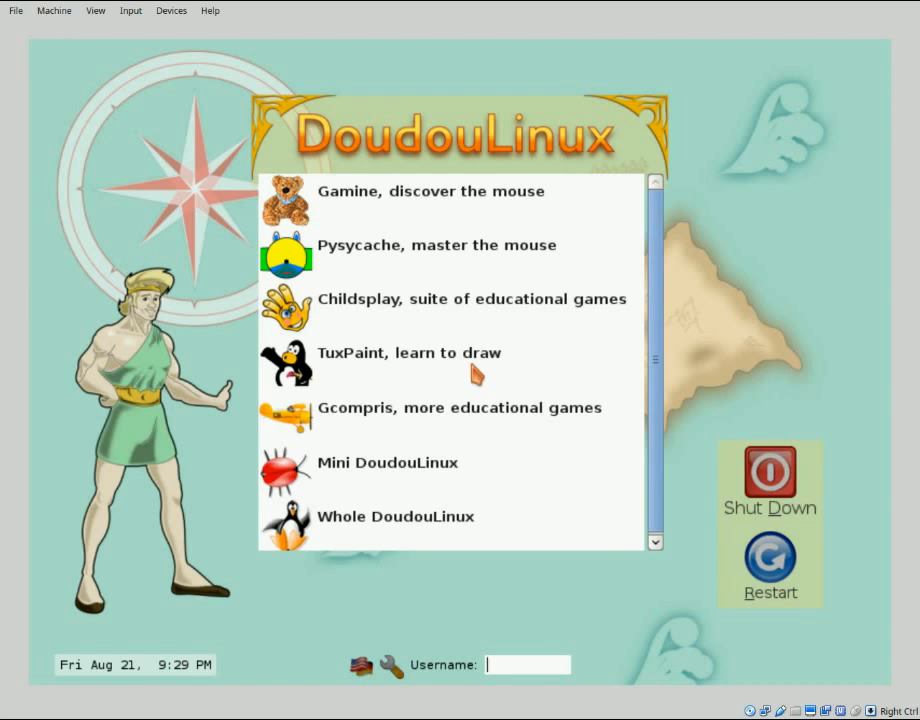
pyautogui.click(528, 664)
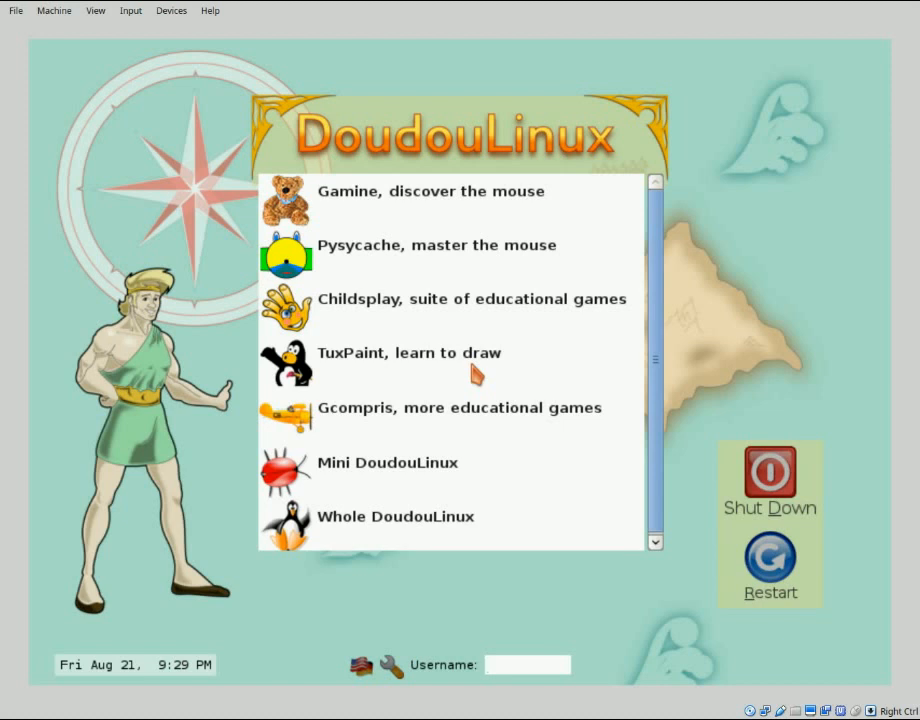
pyautogui.click(527, 664)
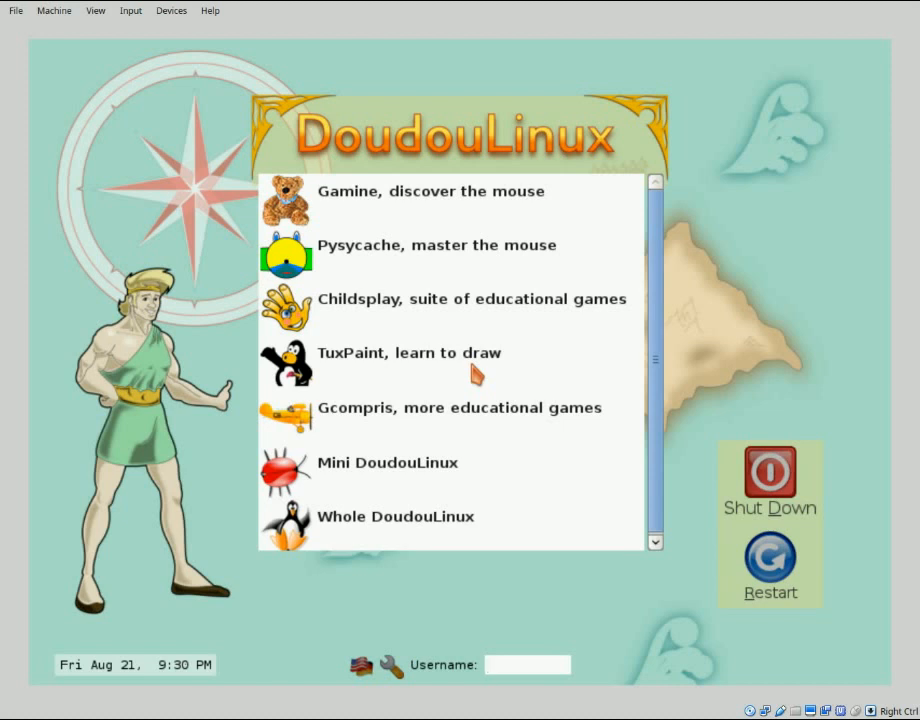
pyautogui.click(527, 664)
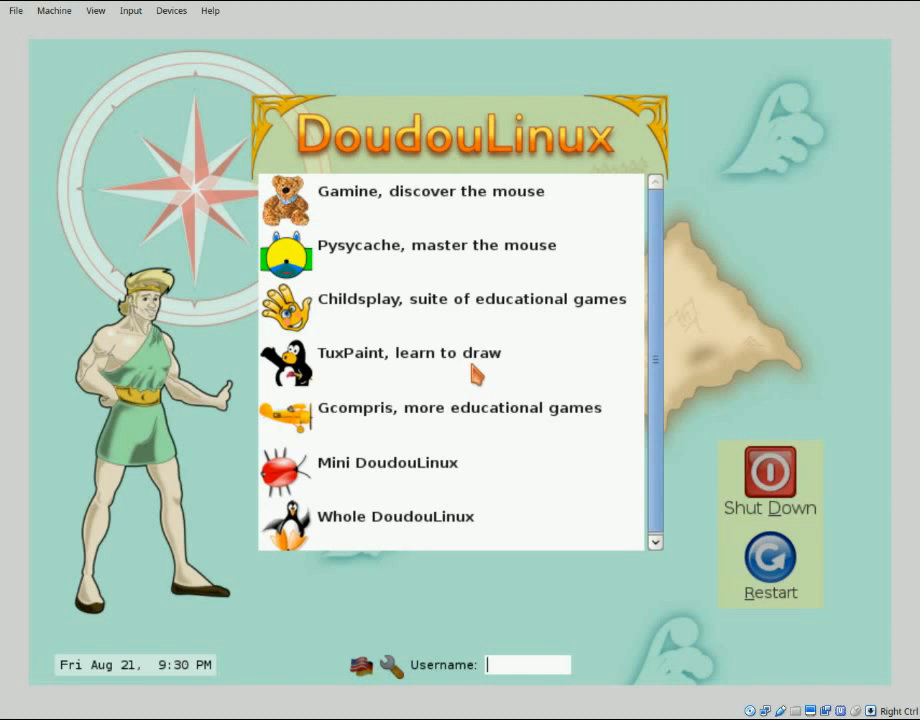
pyautogui.click(527, 664)
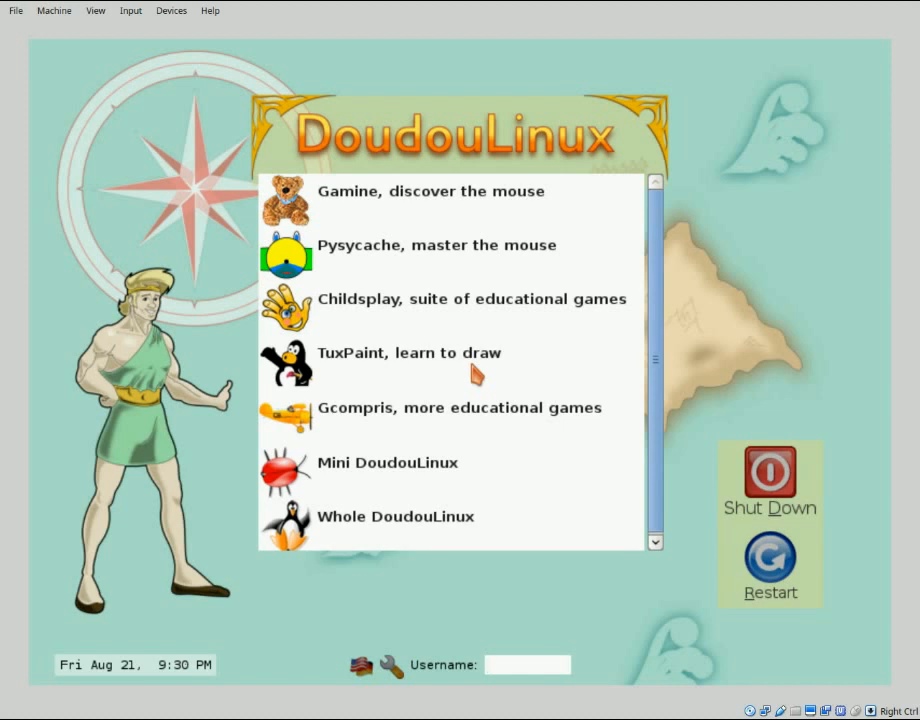
pyautogui.click(527, 664)
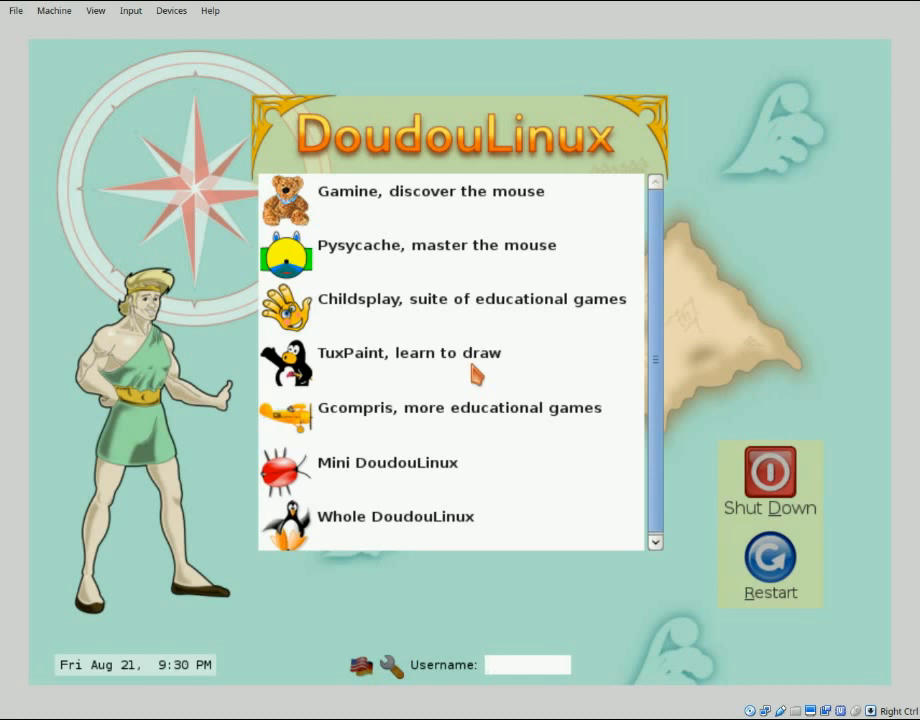
pyautogui.click(528, 664)
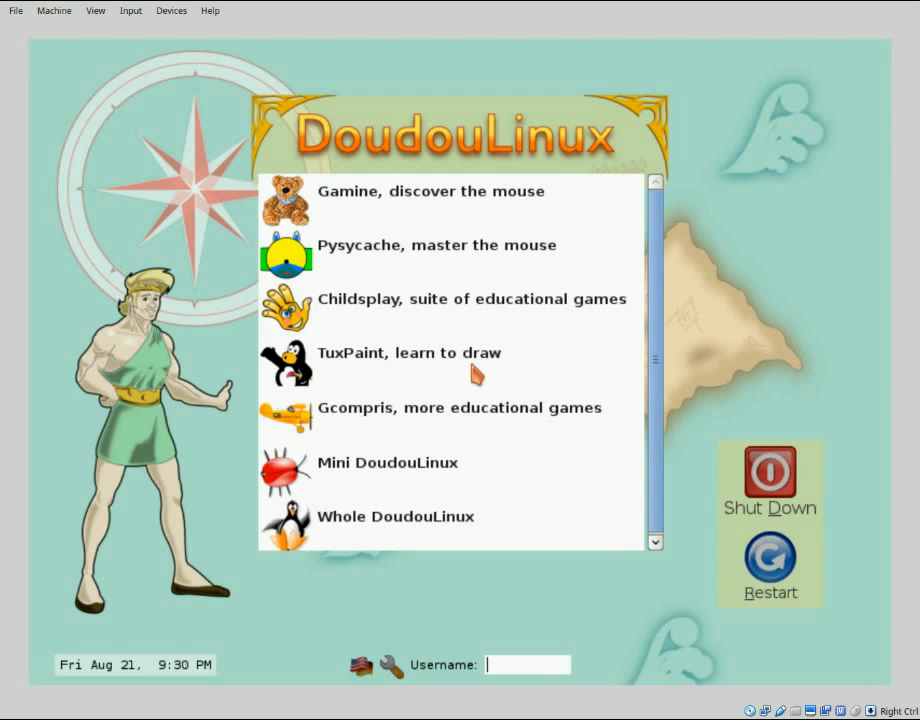
pyautogui.click(528, 664)
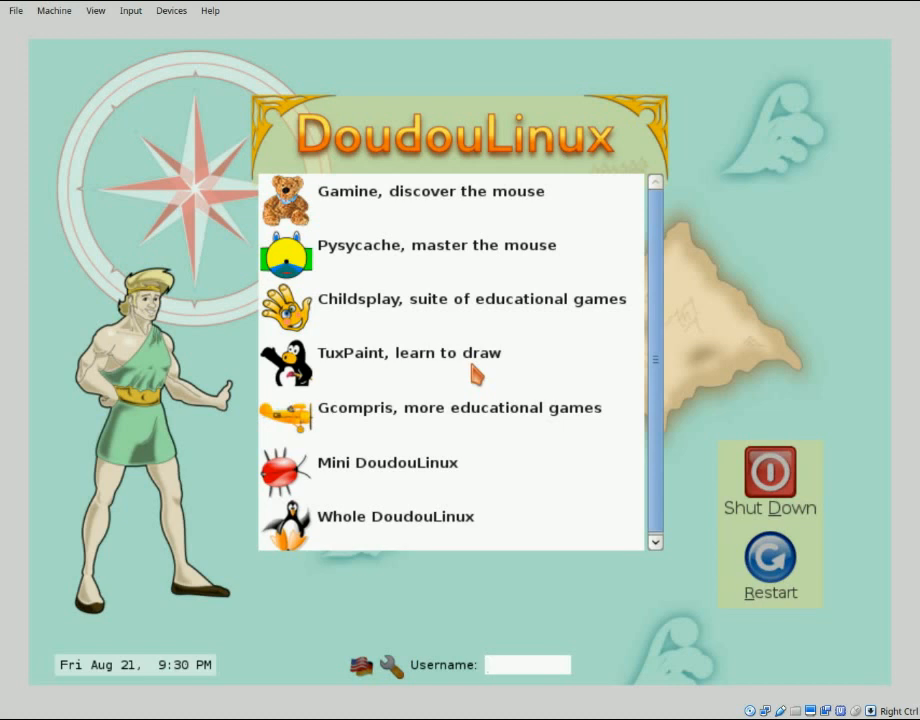
pyautogui.click(527, 664)
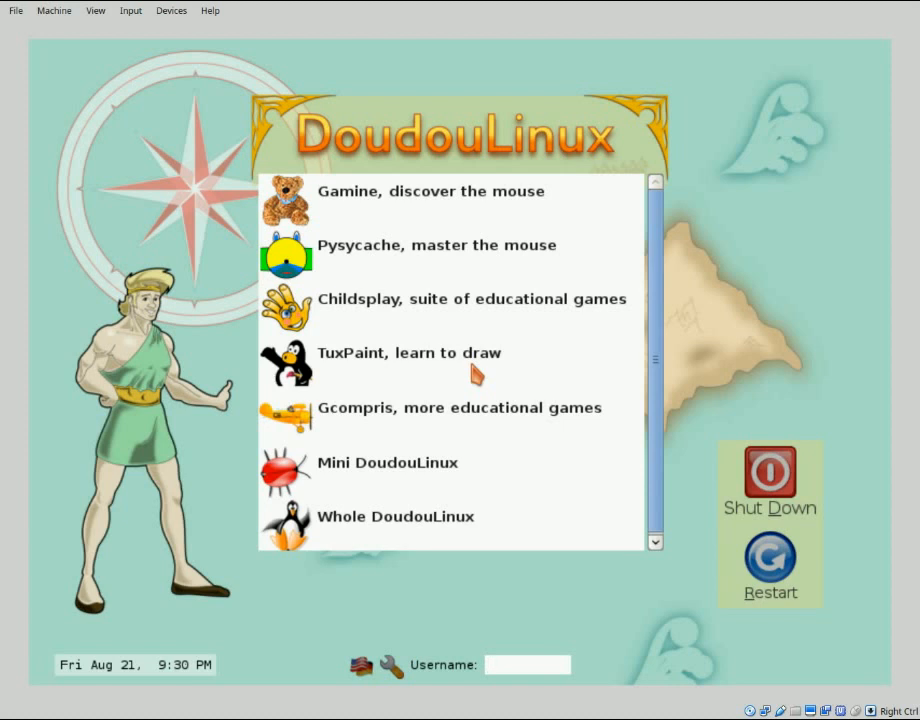
pyautogui.click(528, 664)
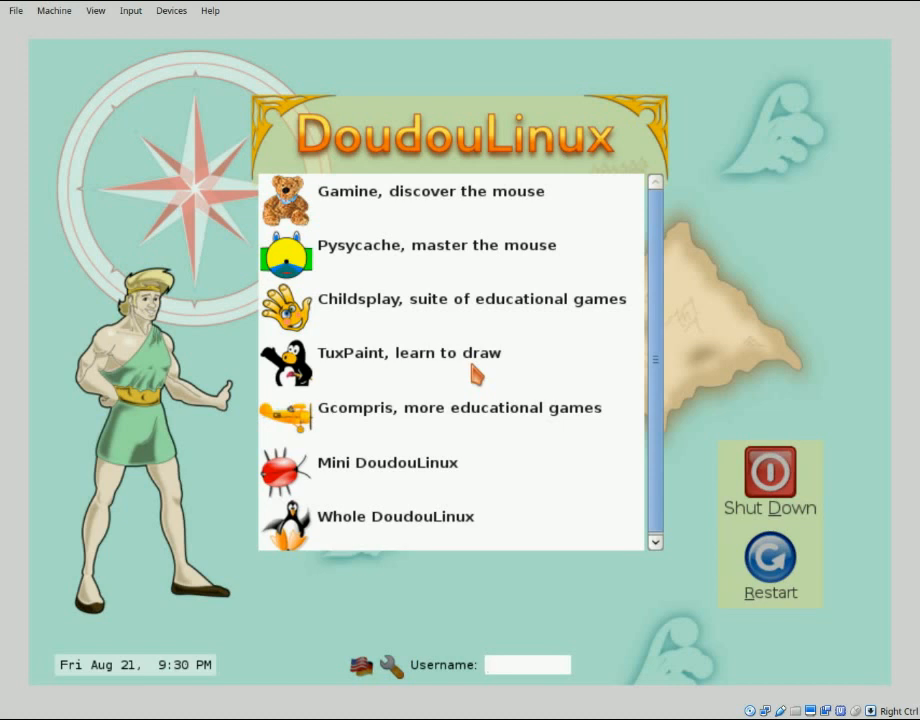
pyautogui.click(528, 664)
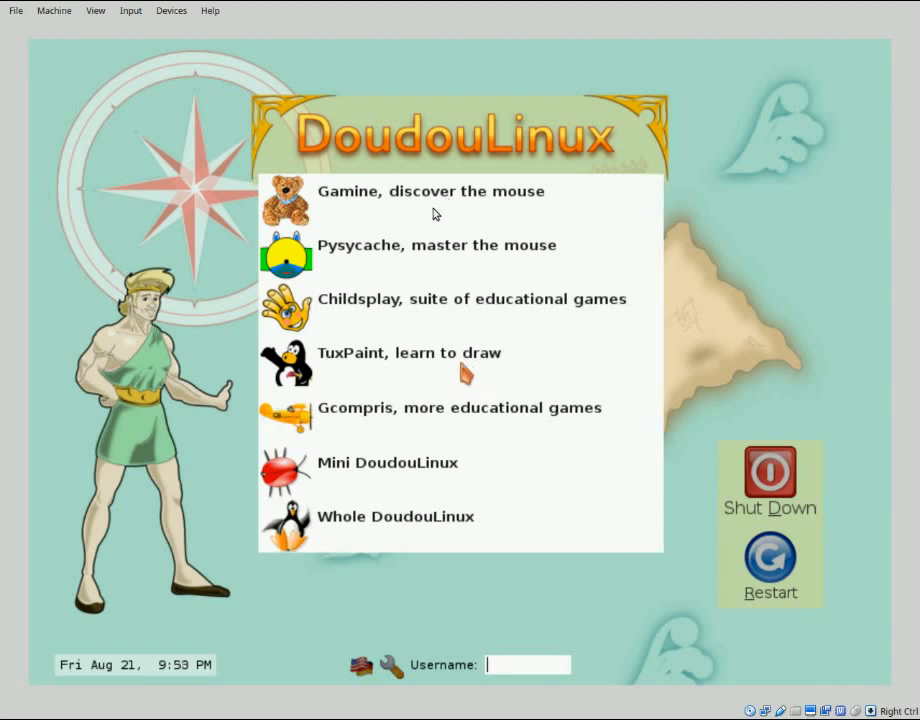
pyautogui.moveTo(432, 213)
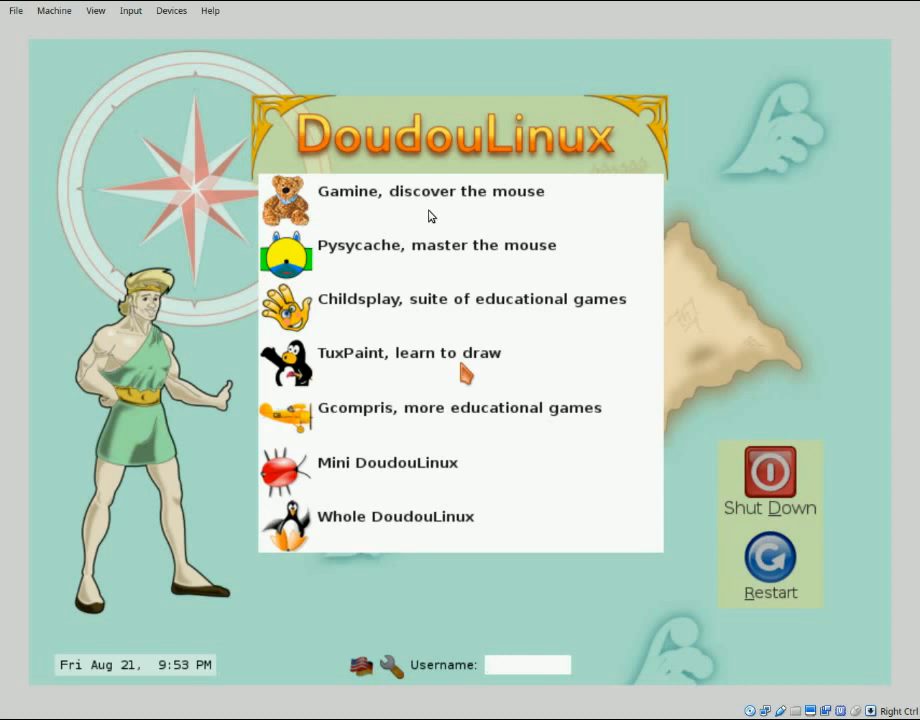
pyautogui.click(527, 664)
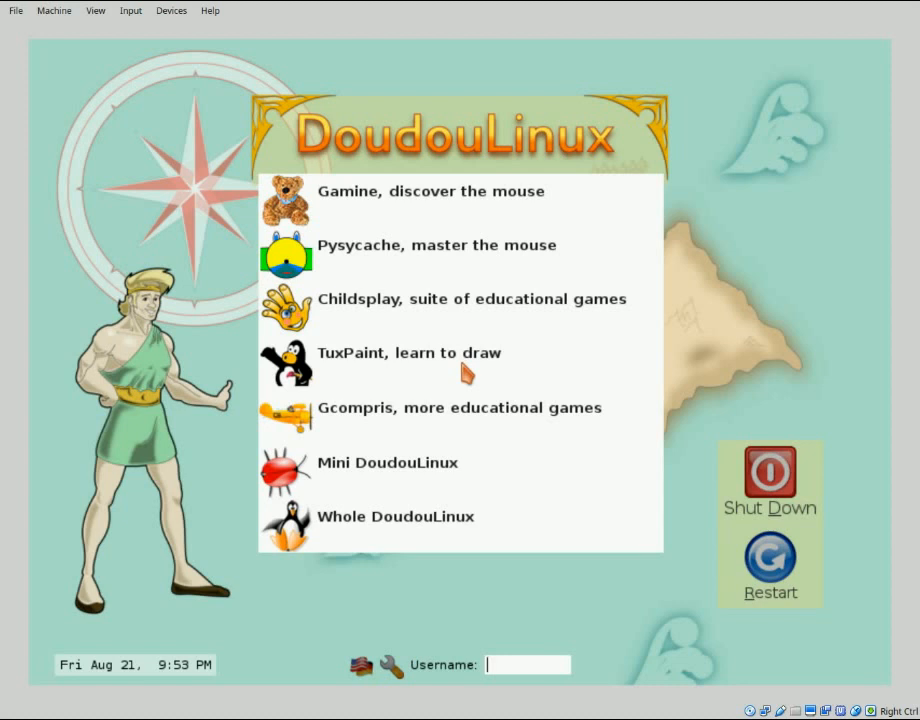
pyautogui.moveTo(348, 208)
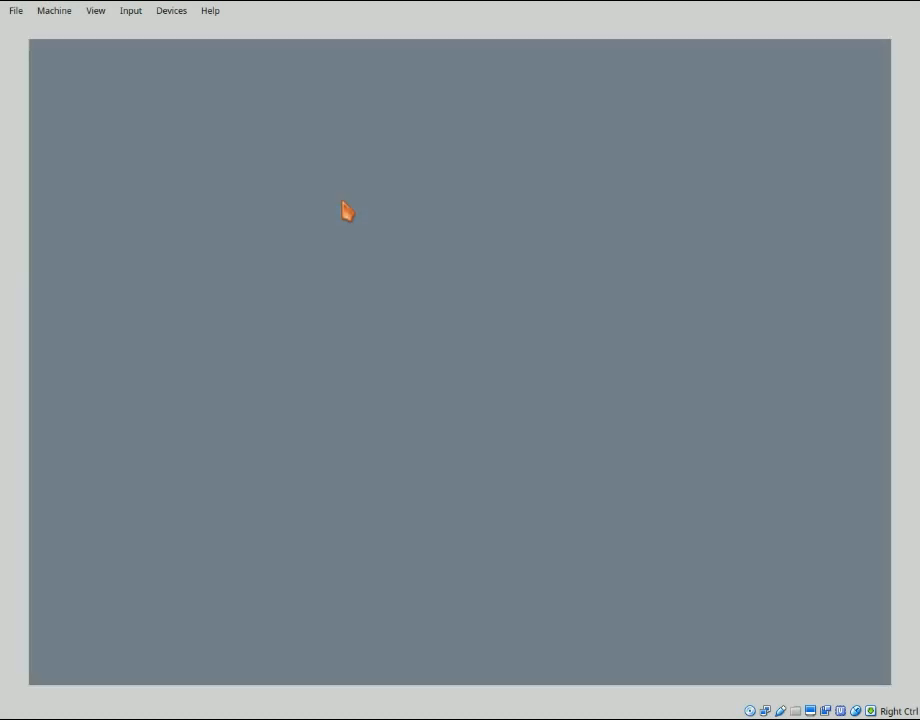
pyautogui.moveTo(348, 205)
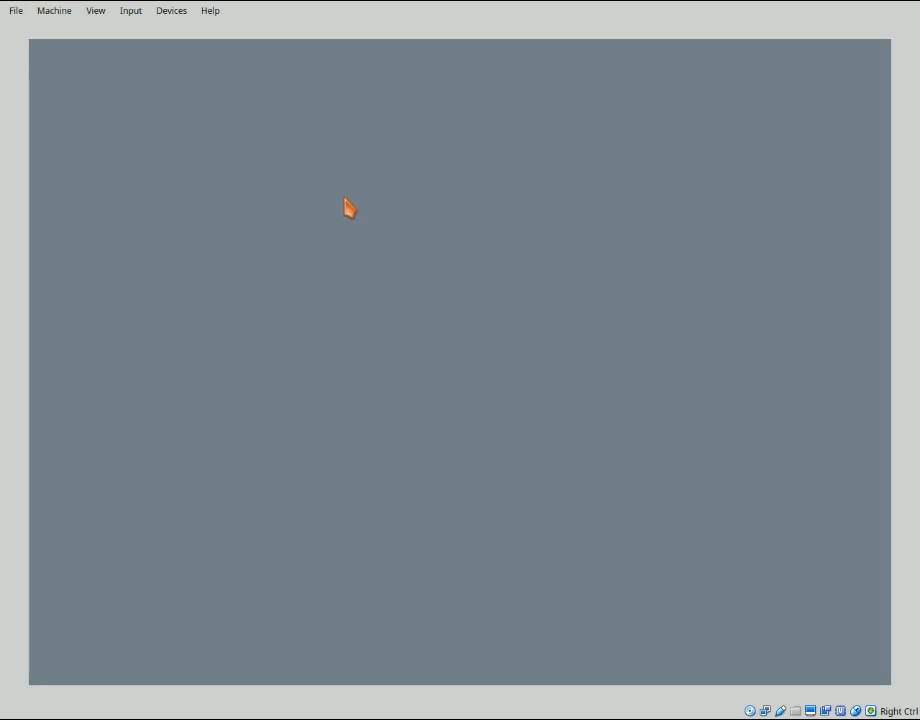
pyautogui.moveTo(636, 678)
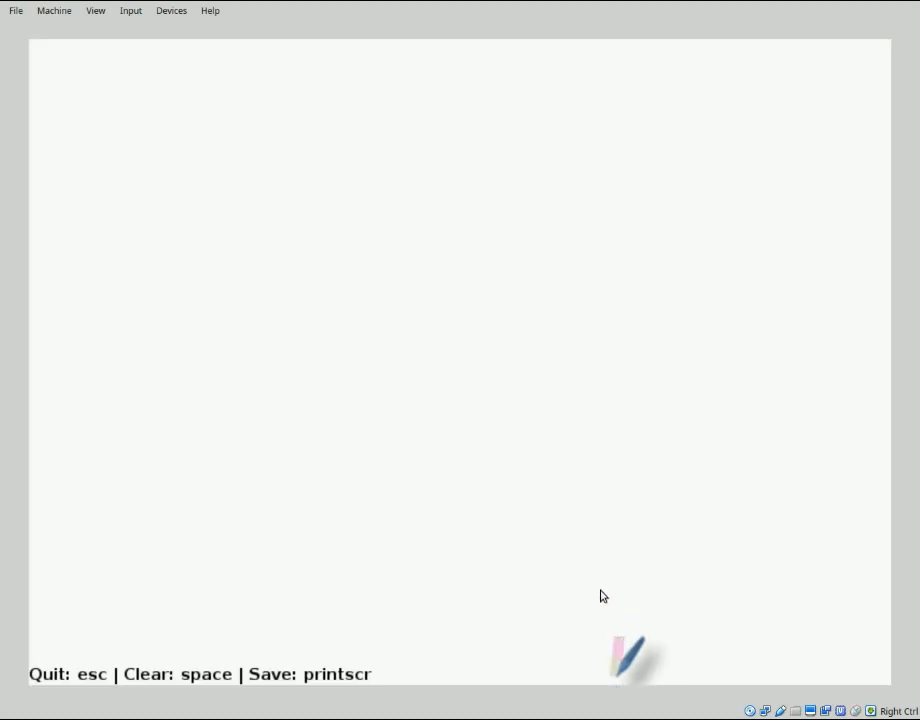
pyautogui.moveTo(612, 617)
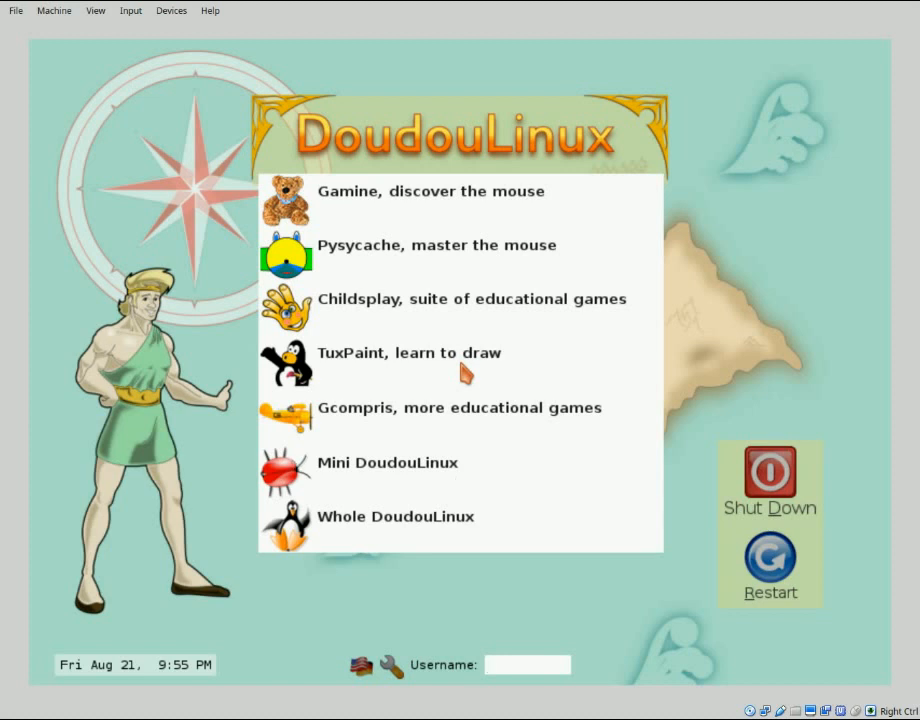
pyautogui.moveTo(200, 325)
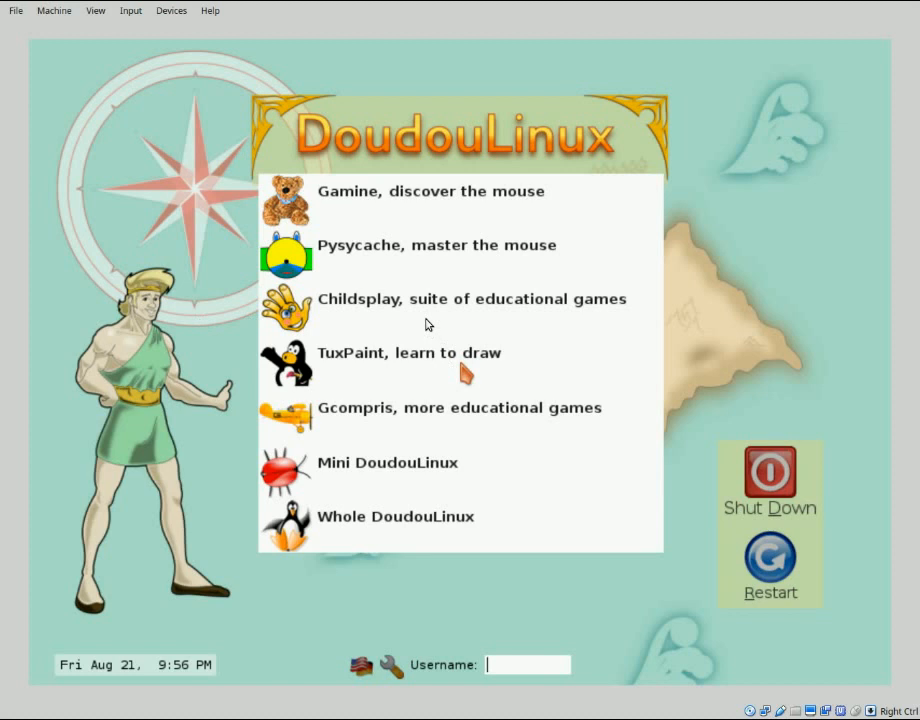
pyautogui.moveTo(462, 348)
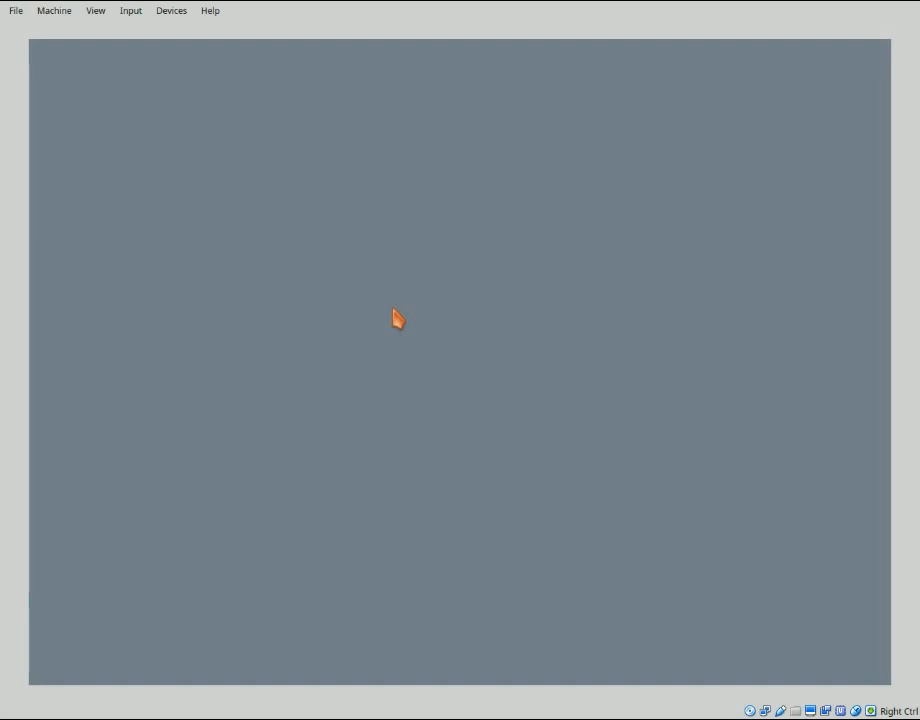
pyautogui.moveTo(396, 335)
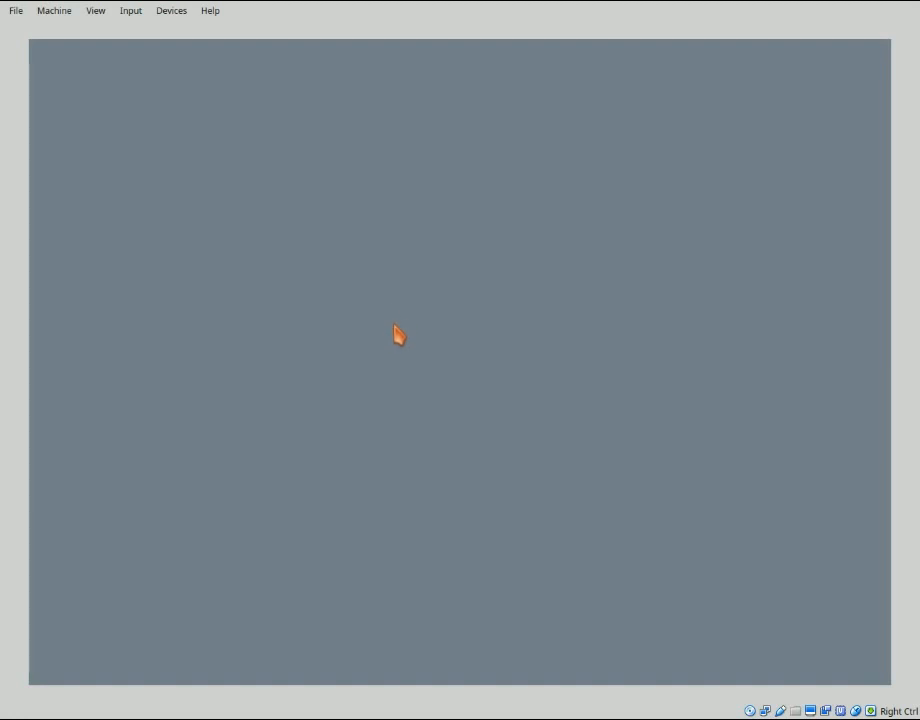
pyautogui.moveTo(632, 624)
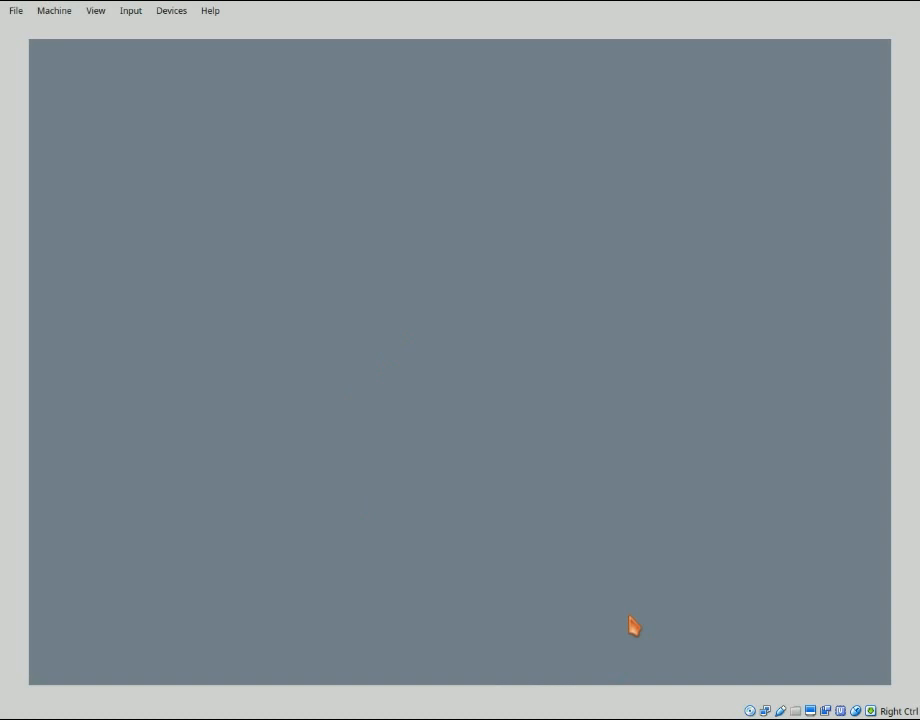
pyautogui.moveTo(628, 606)
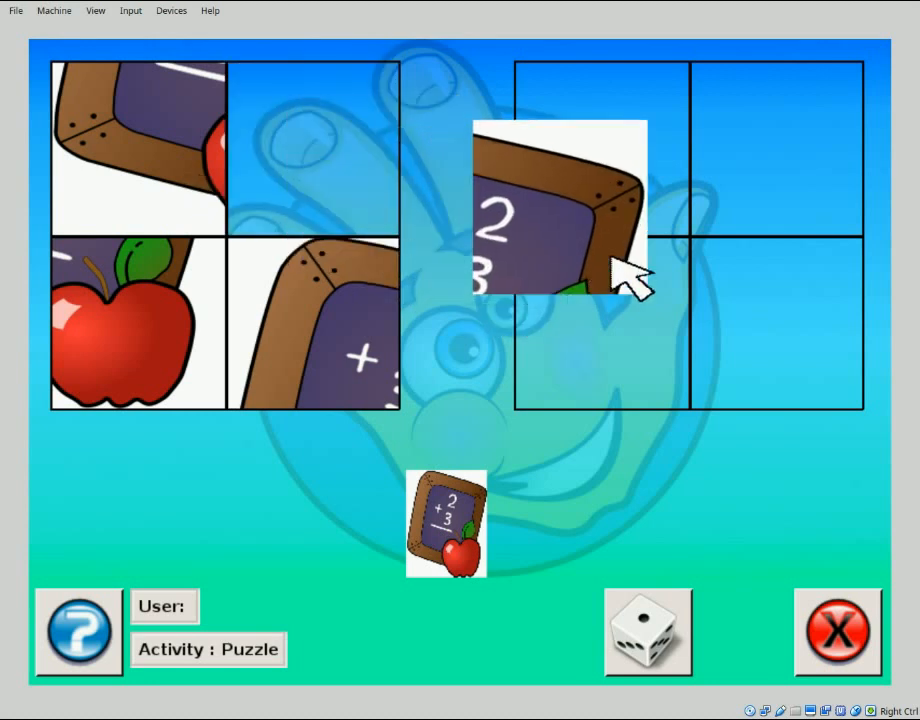
# Drag a slate-corner piece from the left board into the puzzle grid.
pyautogui.moveTo(560, 210); pyautogui.dragTo(805, 125)
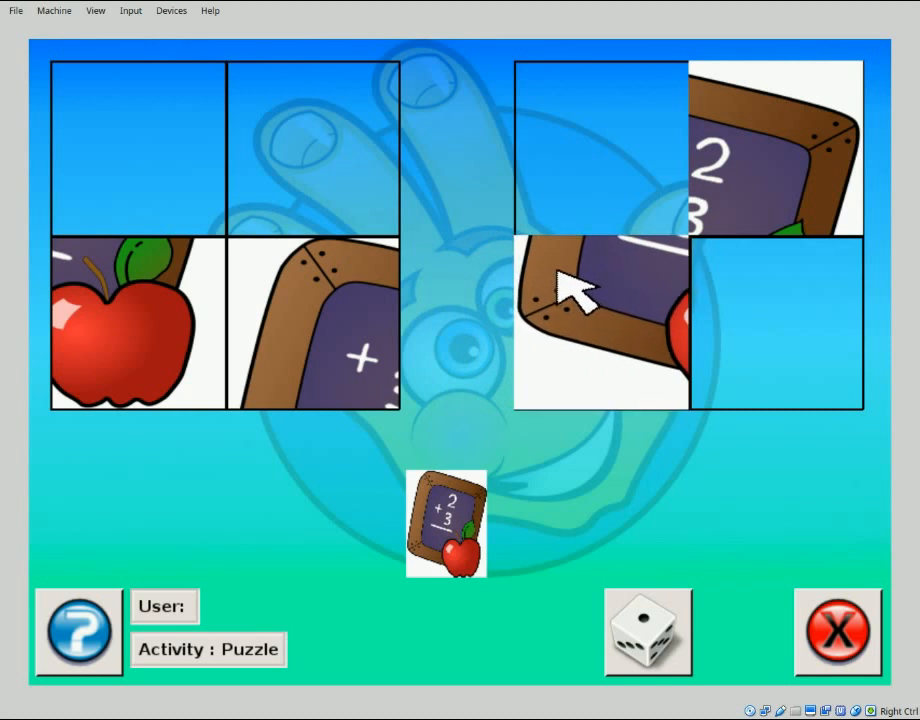
pyautogui.moveTo(585, 295)
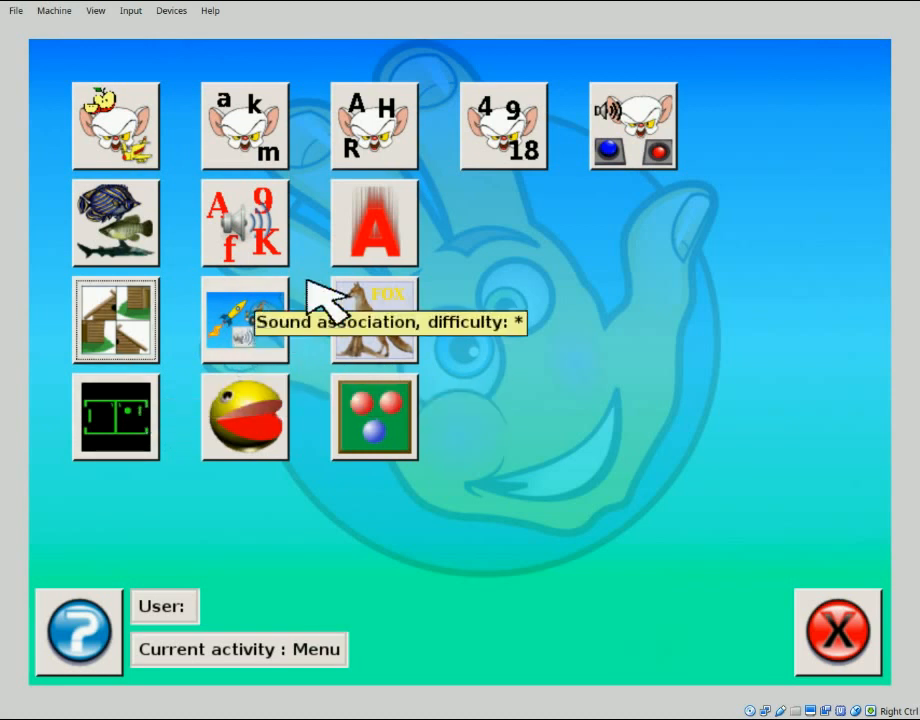
pyautogui.moveTo(400, 140)
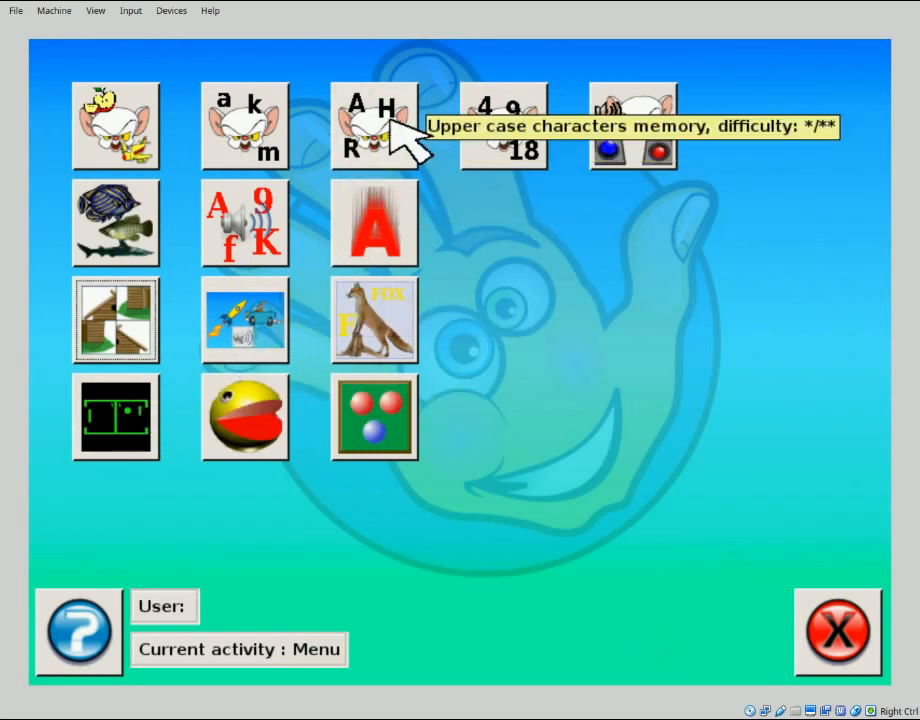
# Open the Upper case characters memory game and flip the first two cards.
pyautogui.click(374, 126)
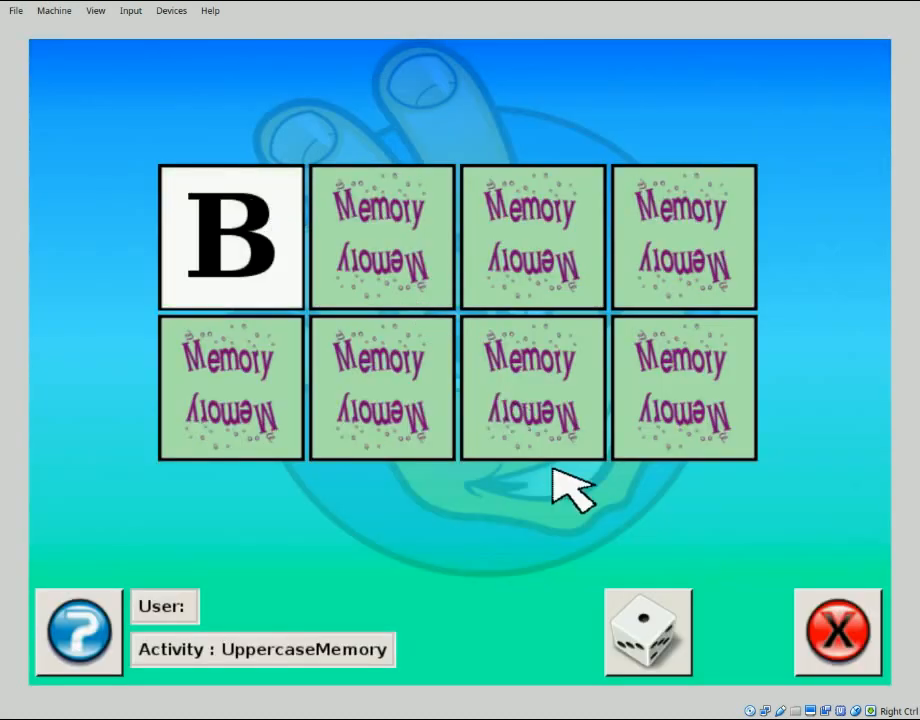
pyautogui.click(231, 388)
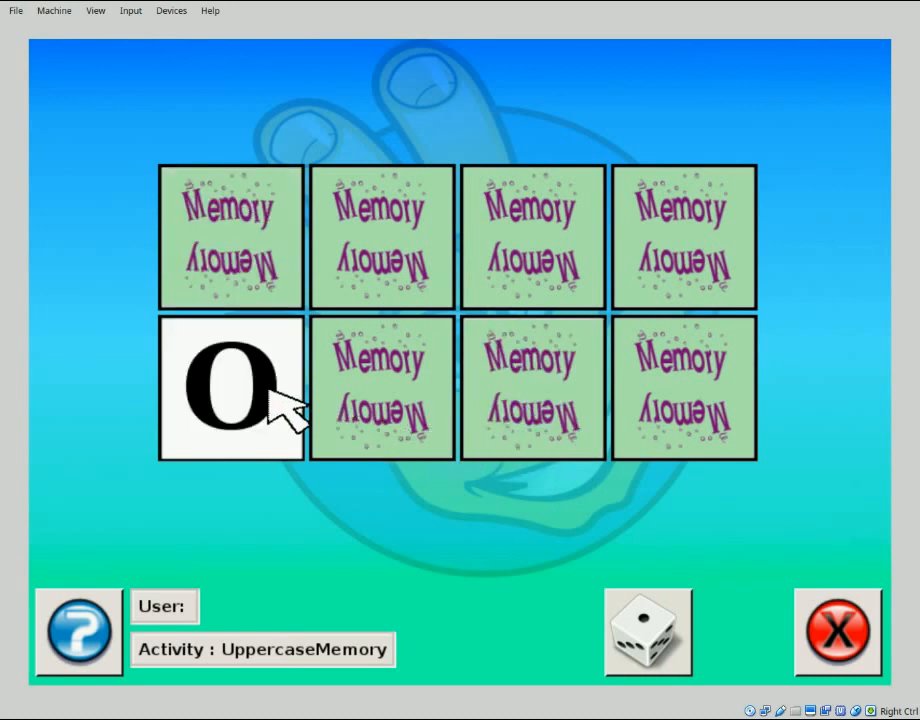
pyautogui.click(533, 237)
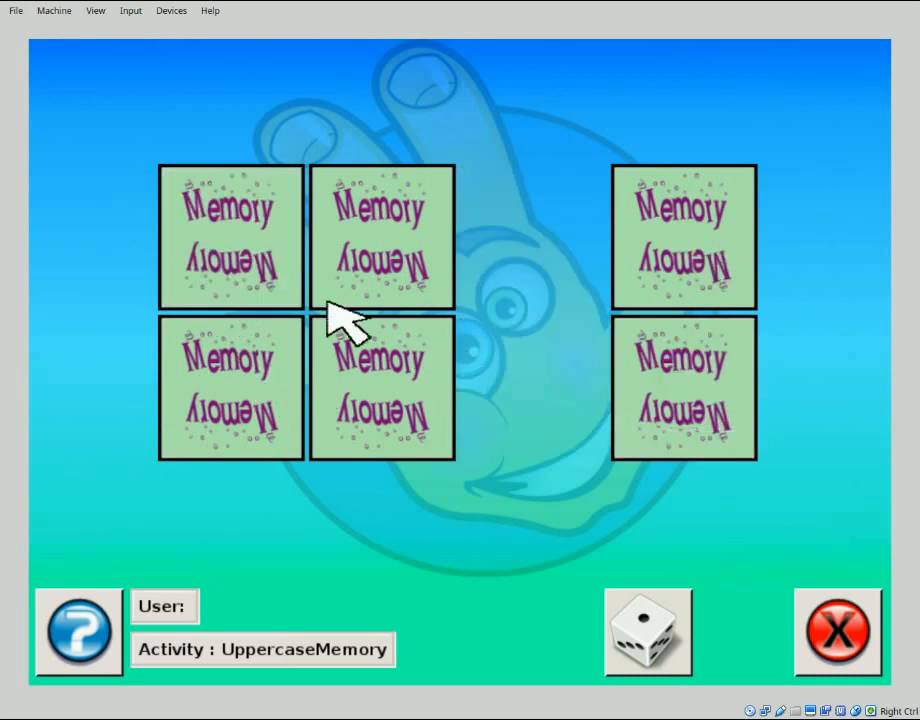
# Reveal the H, B and O cards, matching the pair of O cards.
pyautogui.click(382, 236)
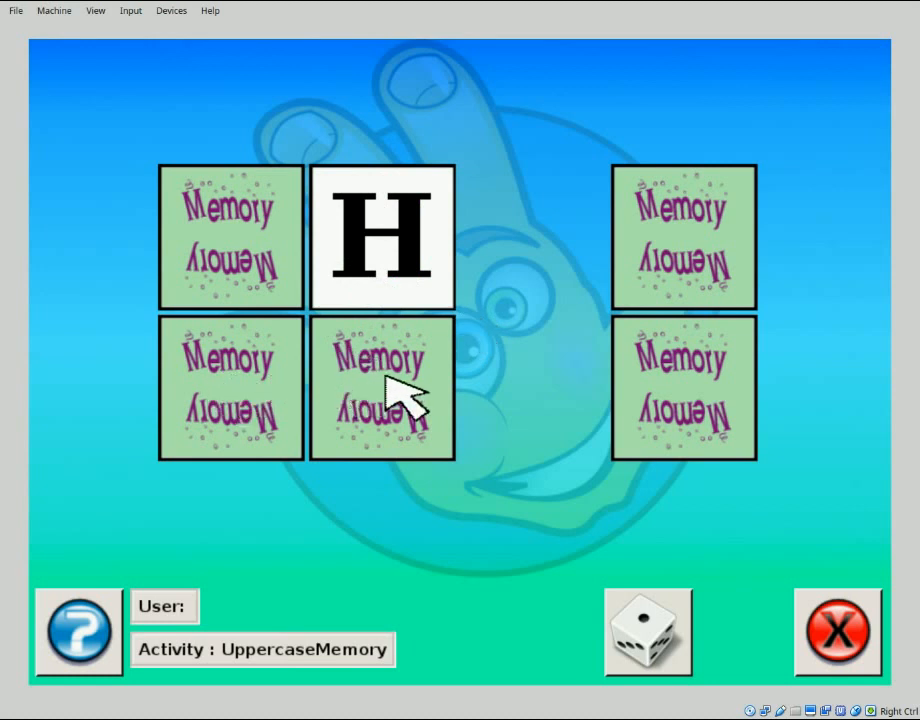
pyautogui.click(230, 237)
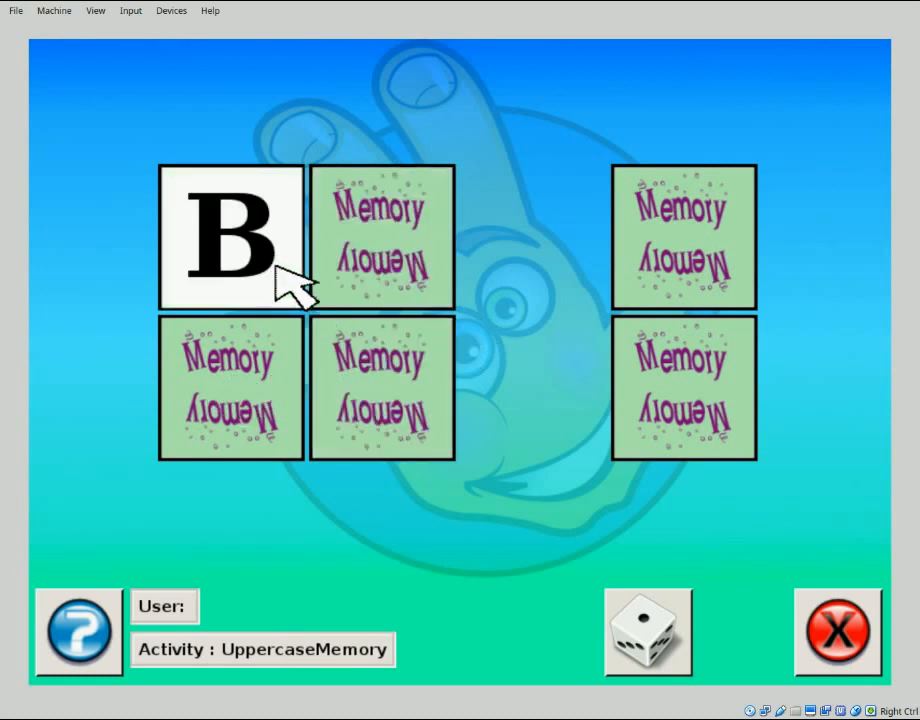
pyautogui.click(230, 388)
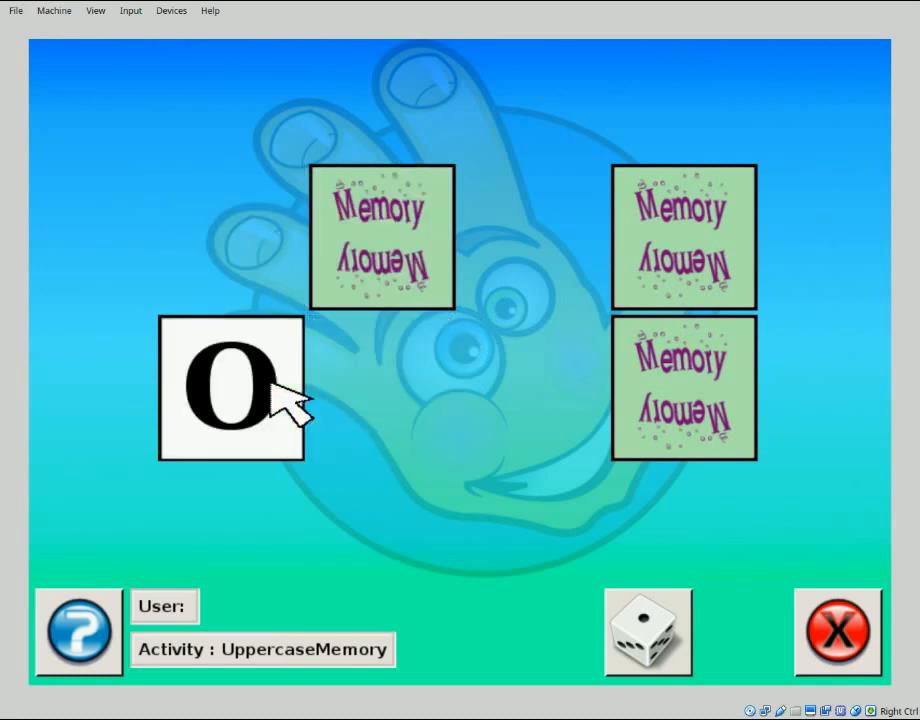
pyautogui.click(683, 388)
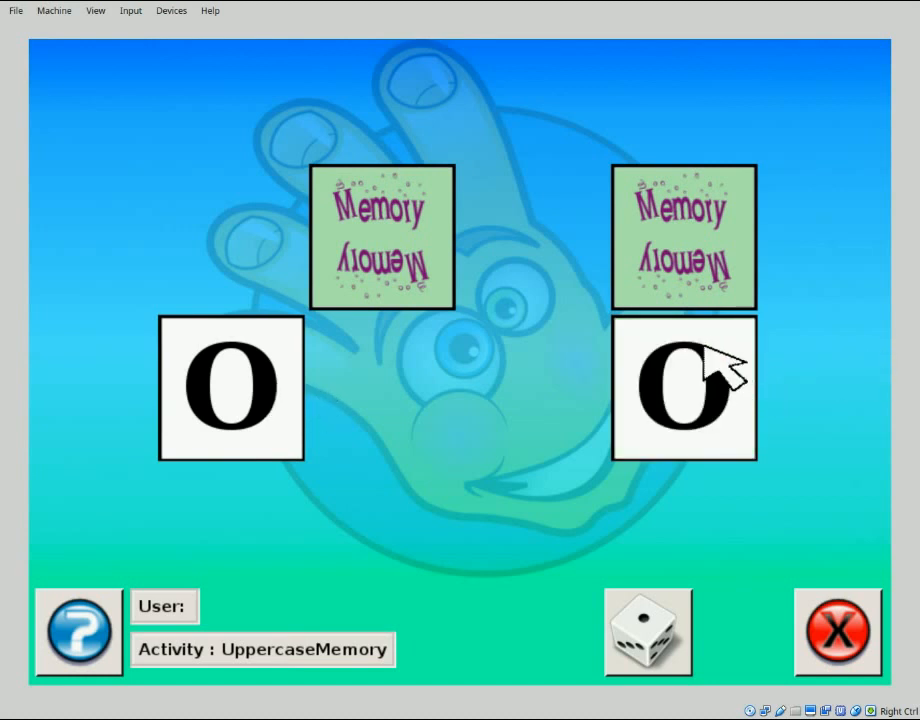
pyautogui.click(683, 388)
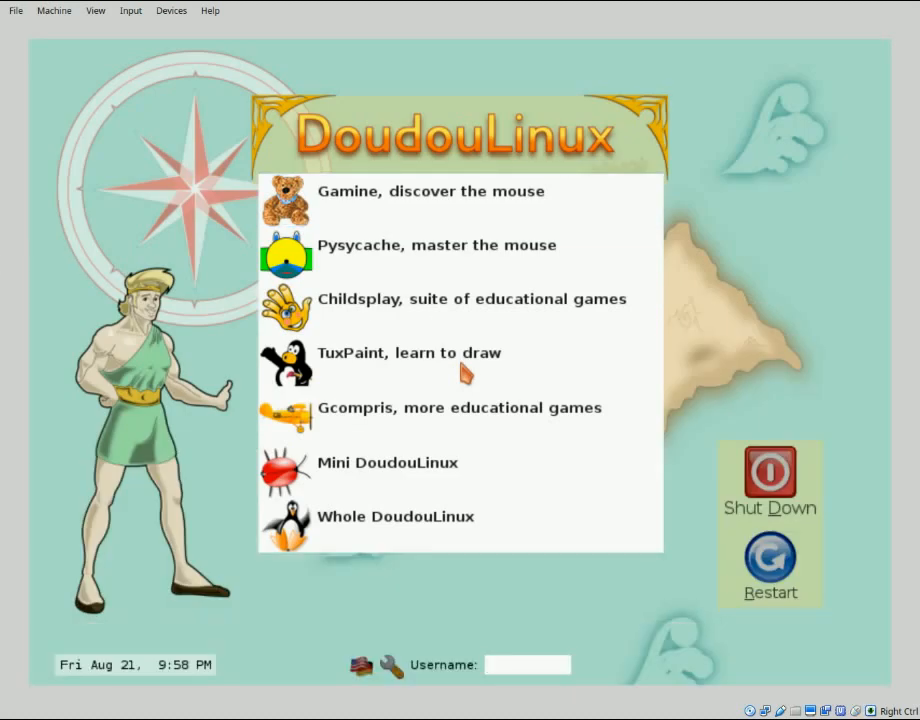
# Close Childsplay with the red X to get back to the activities menu.
pyautogui.click(528, 664)
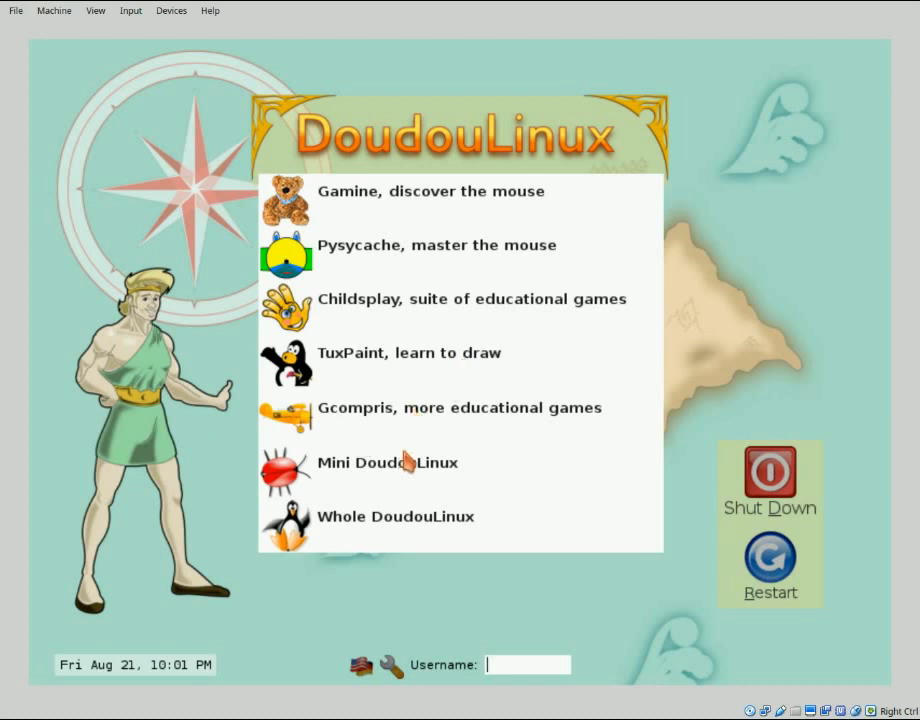
pyautogui.moveTo(372, 527)
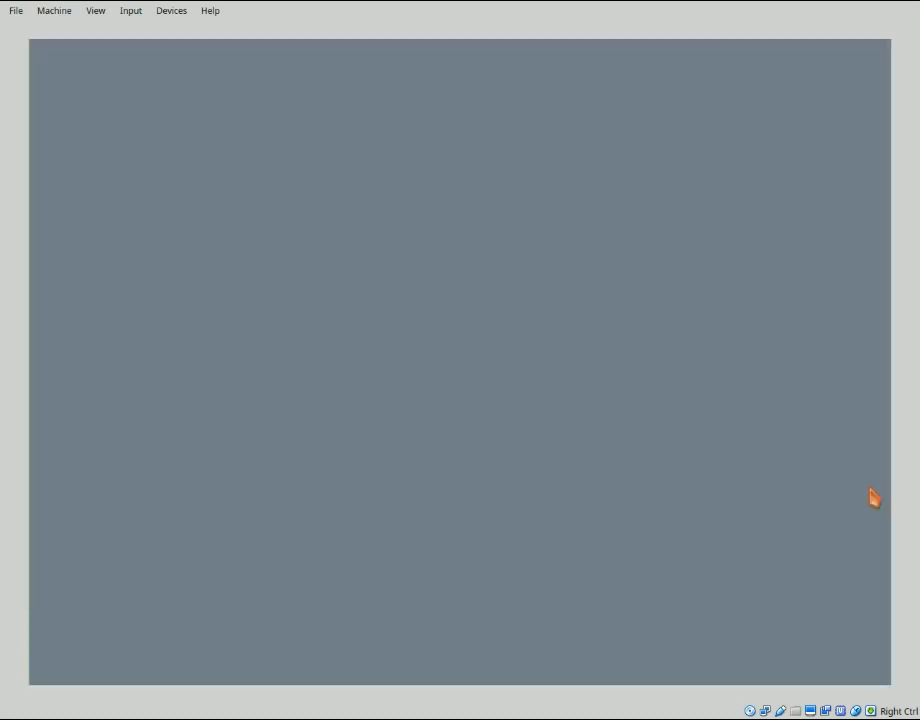
pyautogui.moveTo(596, 348)
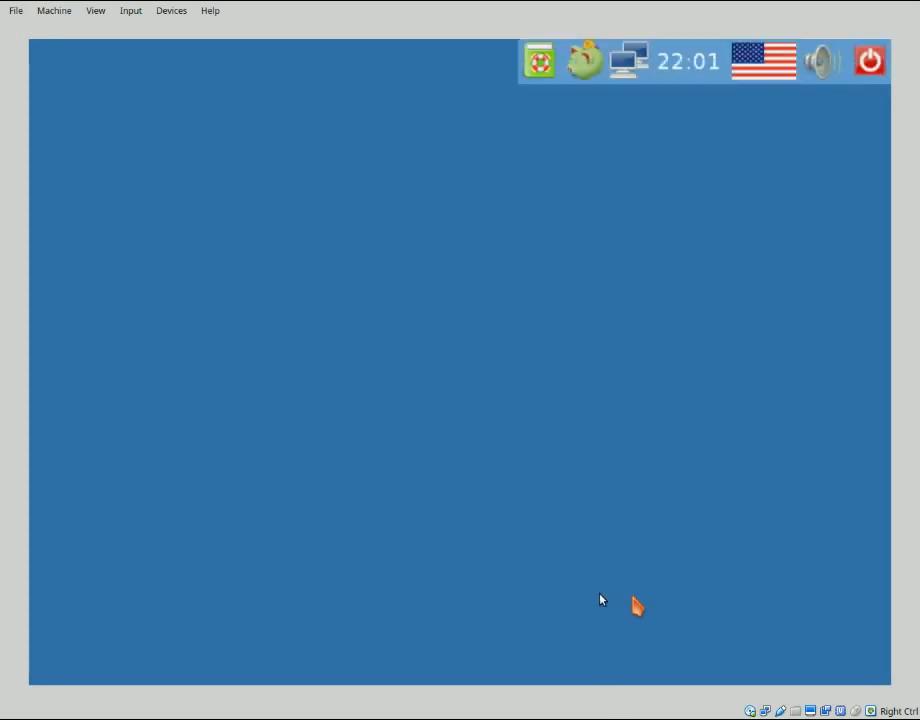
pyautogui.moveTo(552, 519)
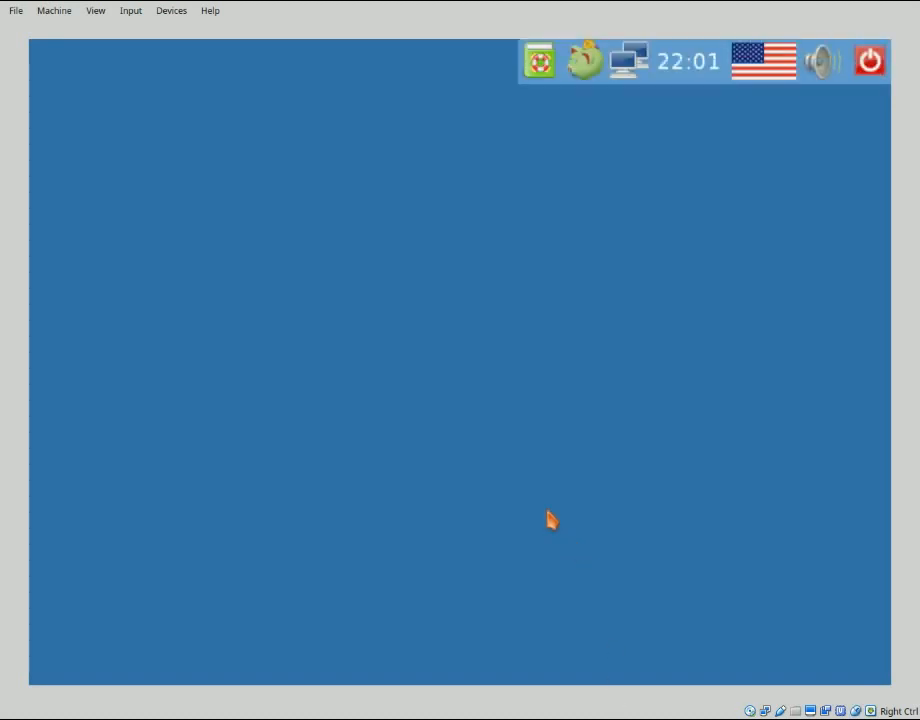
# Bring up the tabbed launcher and view the Work, Multimedia and Tune categories.
pyautogui.click(550, 520)
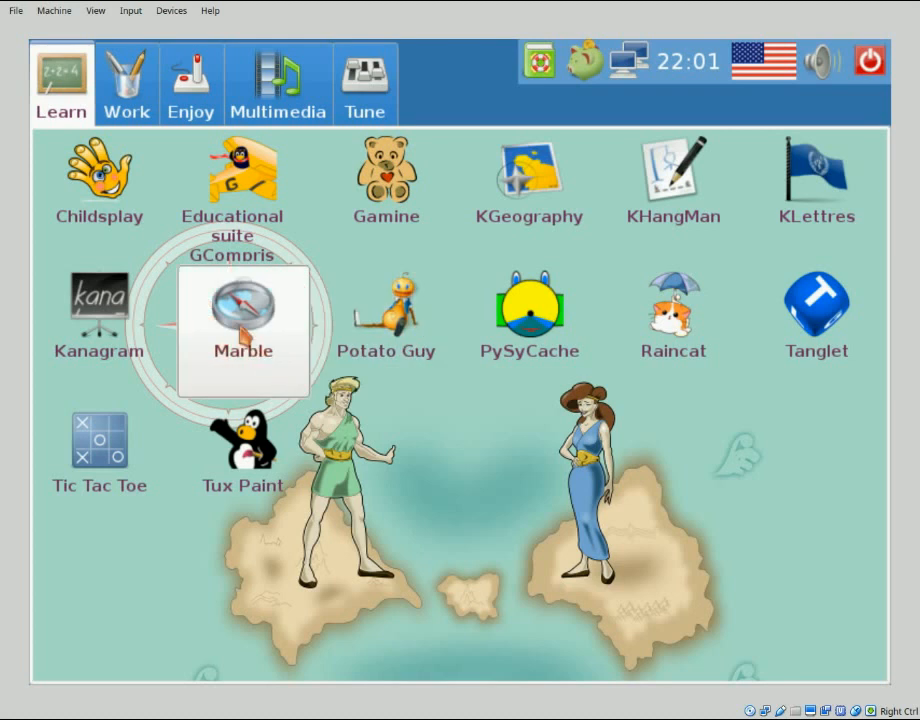
pyautogui.moveTo(99, 180)
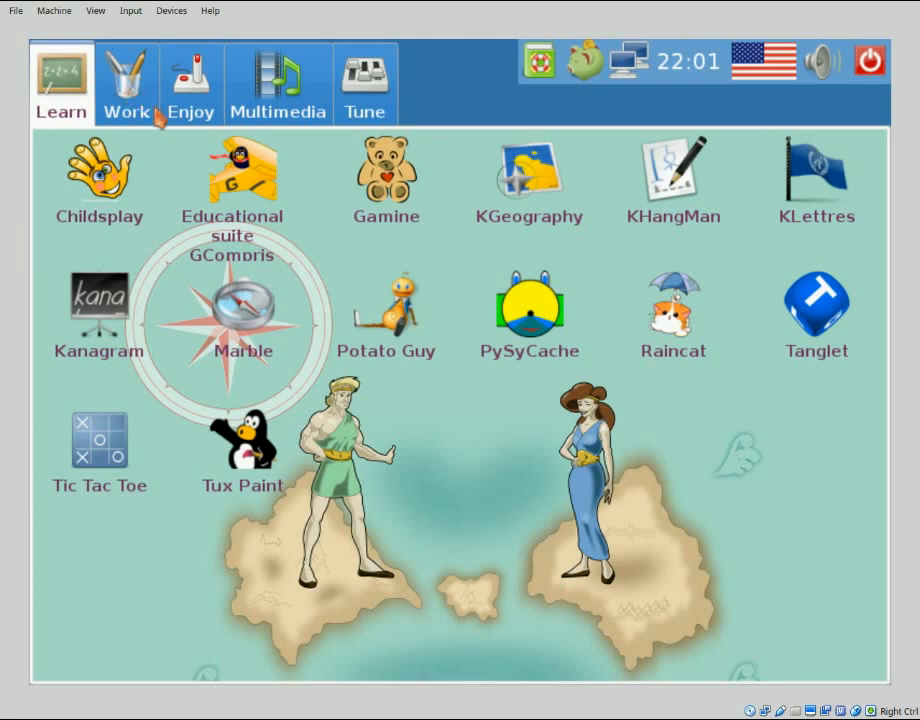
pyautogui.click(125, 82)
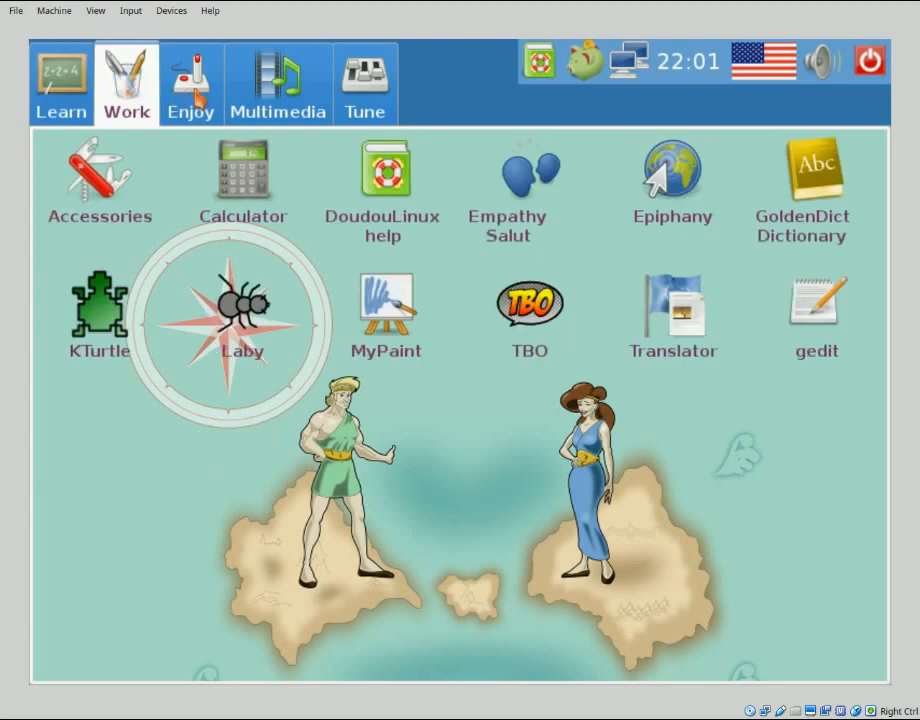
pyautogui.click(277, 83)
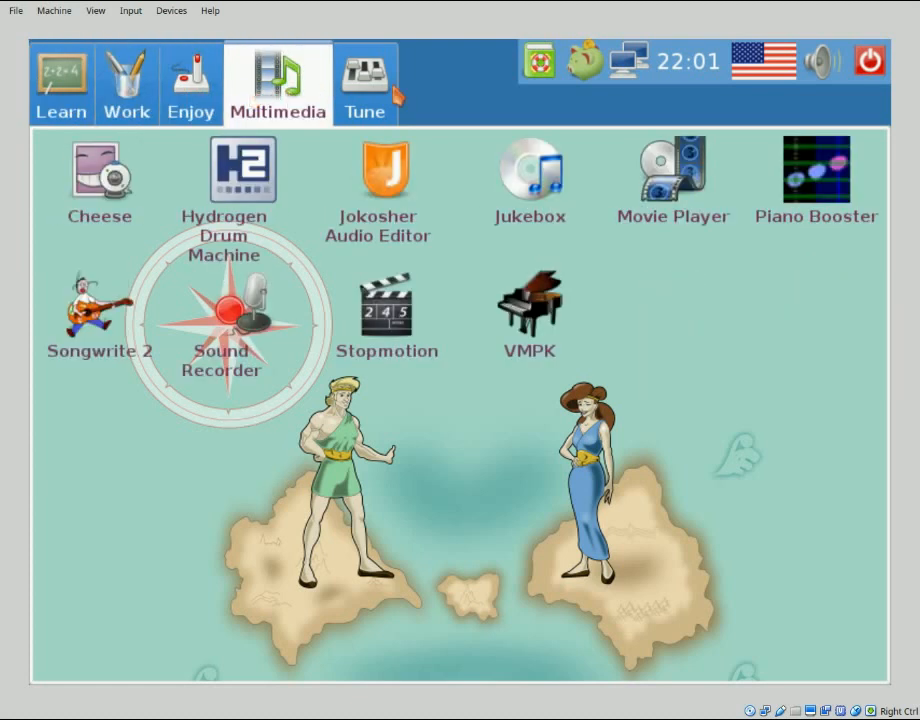
pyautogui.click(365, 82)
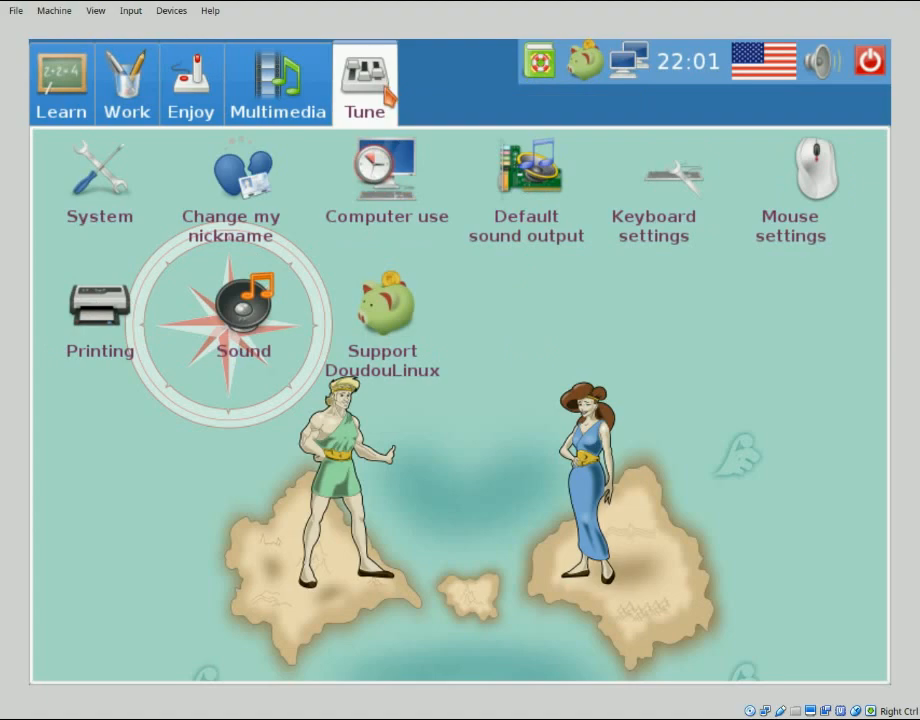